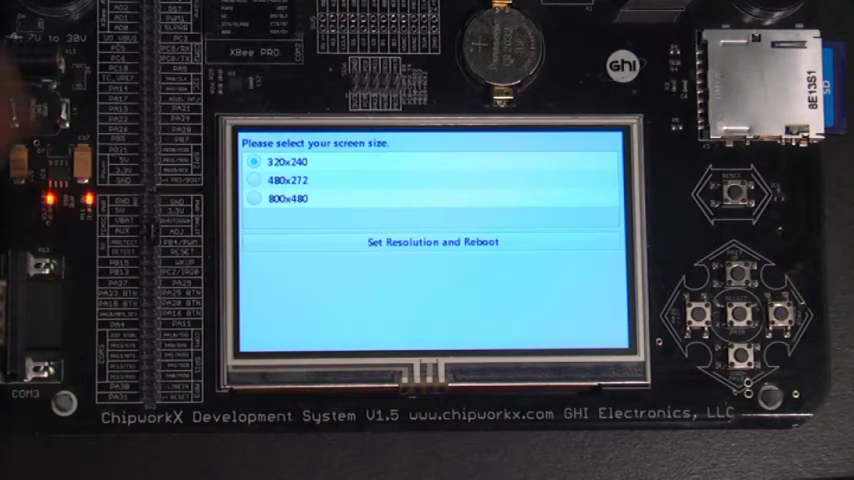
# Select the desired screen resolution and apply it with a reboot
pyautogui.click(256, 180)
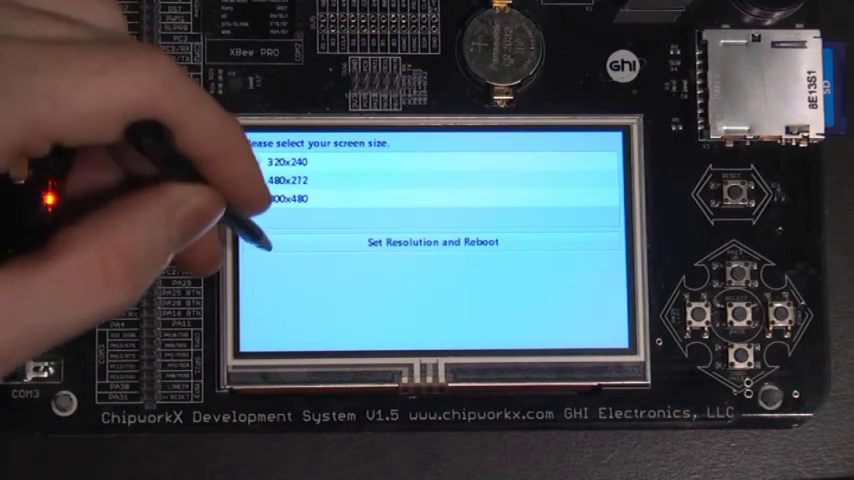
pyautogui.click(430, 242)
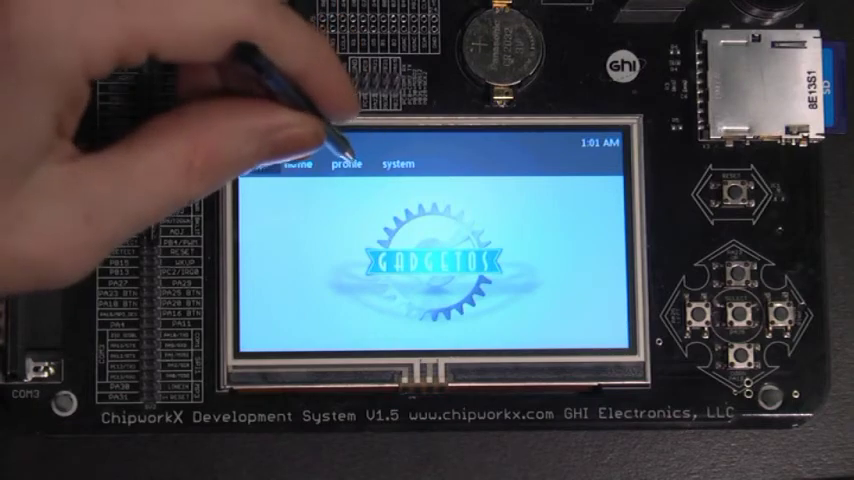
# Change the username to Thom, pick the crown profile picture, and finish editing
pyautogui.click(348, 164)
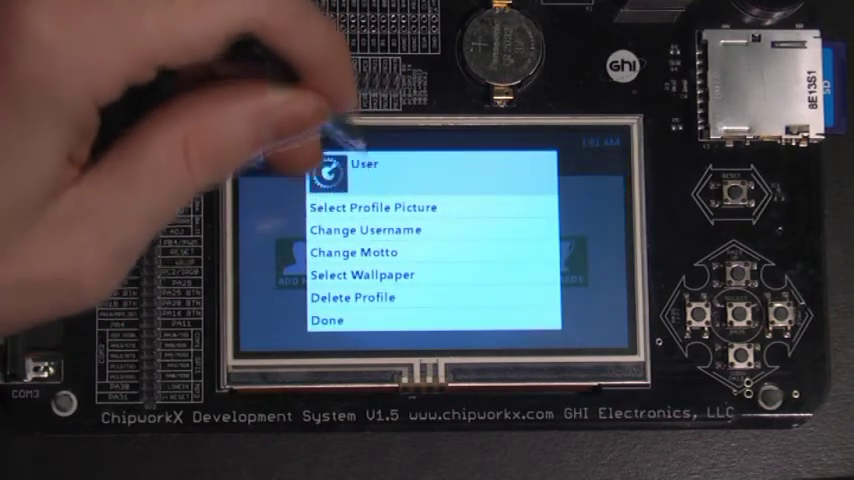
pyautogui.click(364, 230)
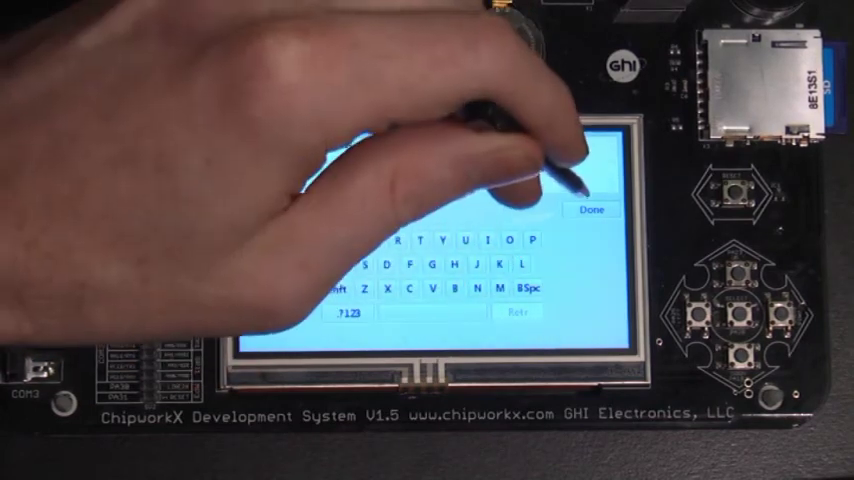
pyautogui.click(592, 210)
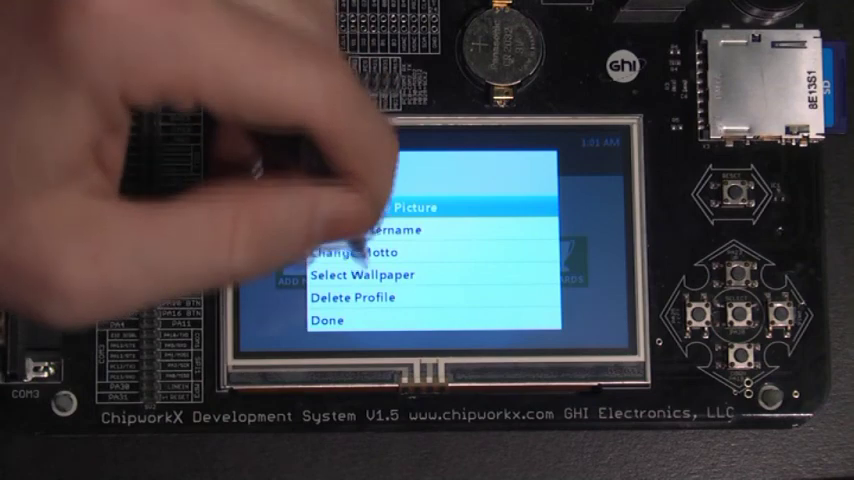
pyautogui.click(328, 320)
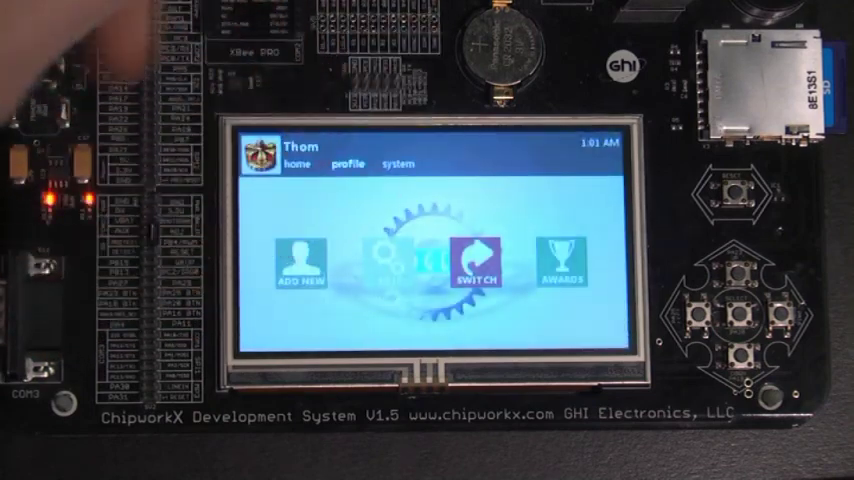